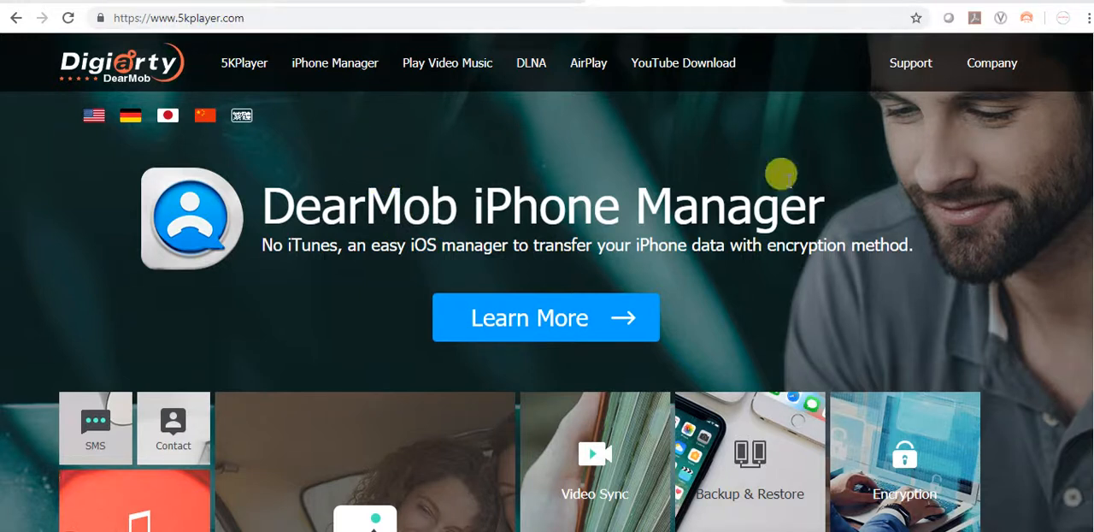
Download the Windows version of 5KPlayer from the 5kplayer.com page
scroll(down, 3)
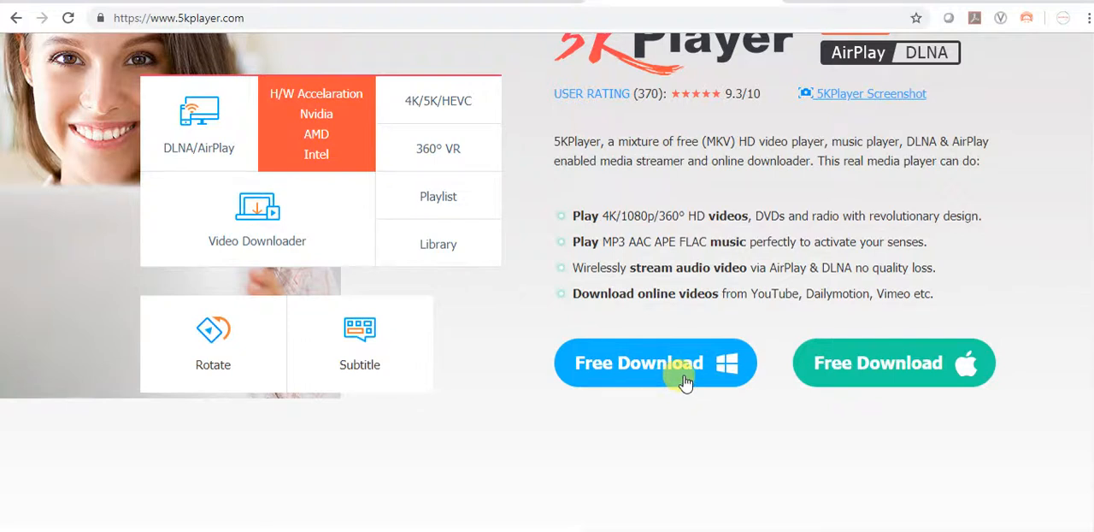
click(655, 363)
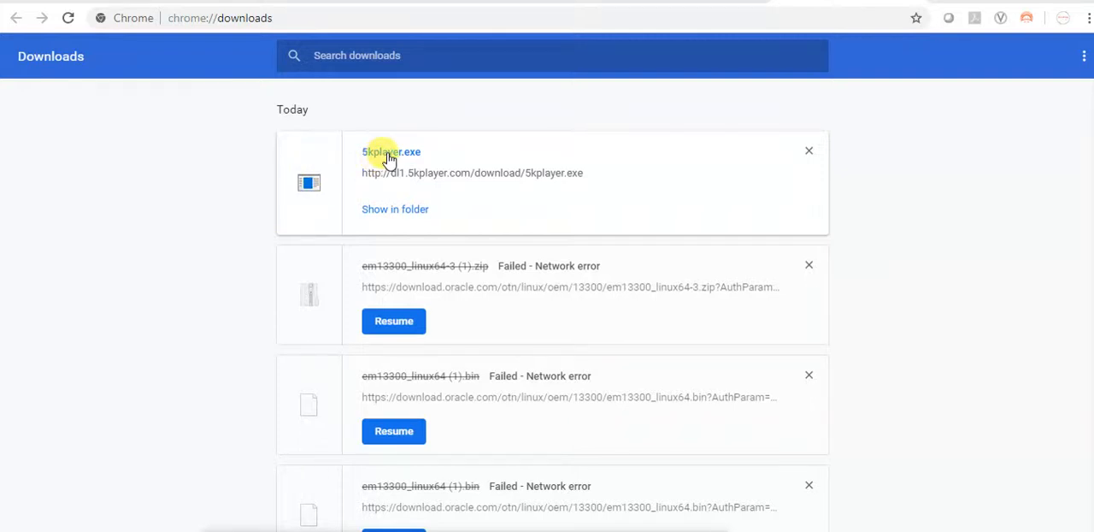
mouse_move(243, 454)
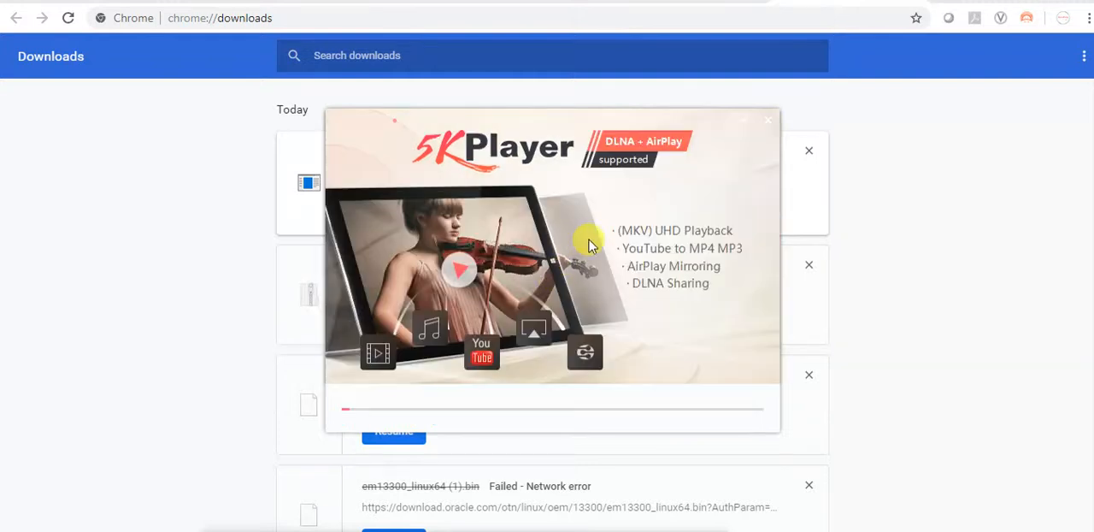
mouse_move(356, 424)
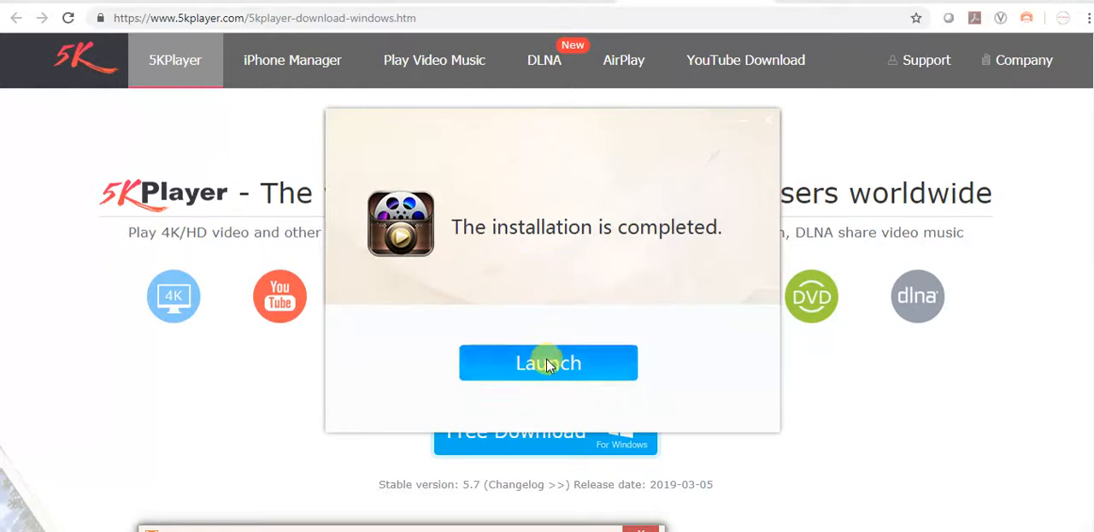
Launch the newly installed 5KPlayer from the finished installer
click(547, 363)
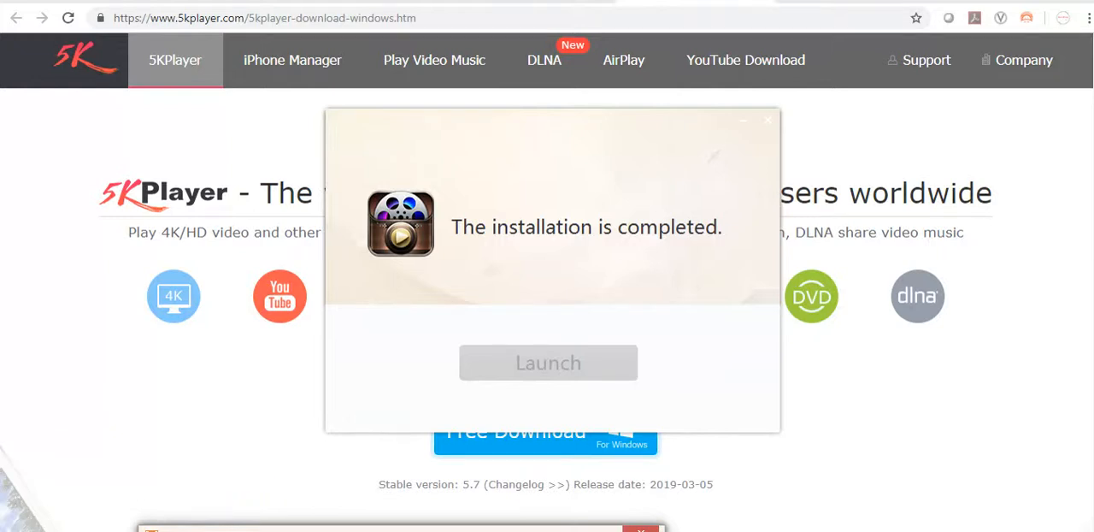
Submit the free registration country, name and email, then confirm the email address
click(547, 362)
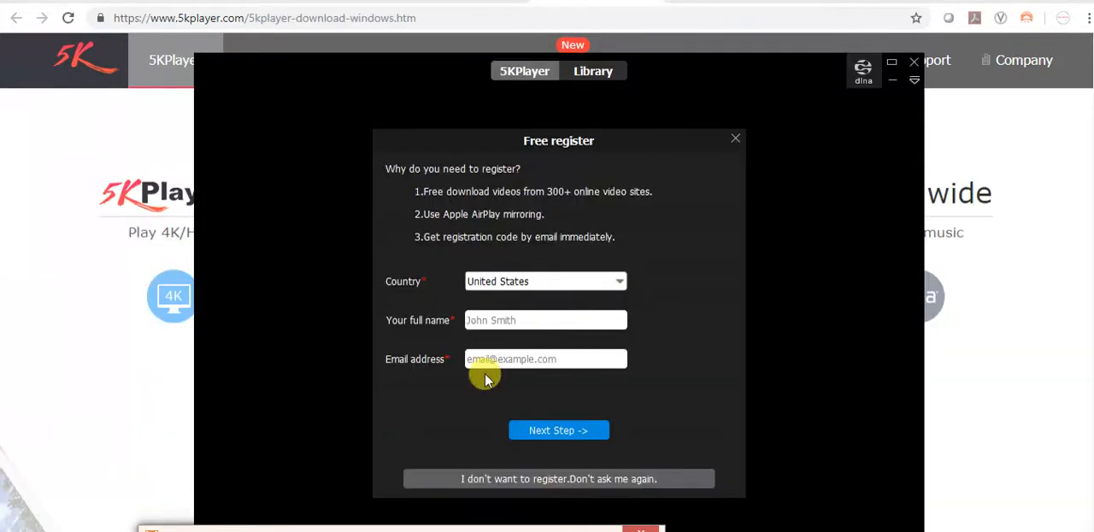
mouse_move(568, 174)
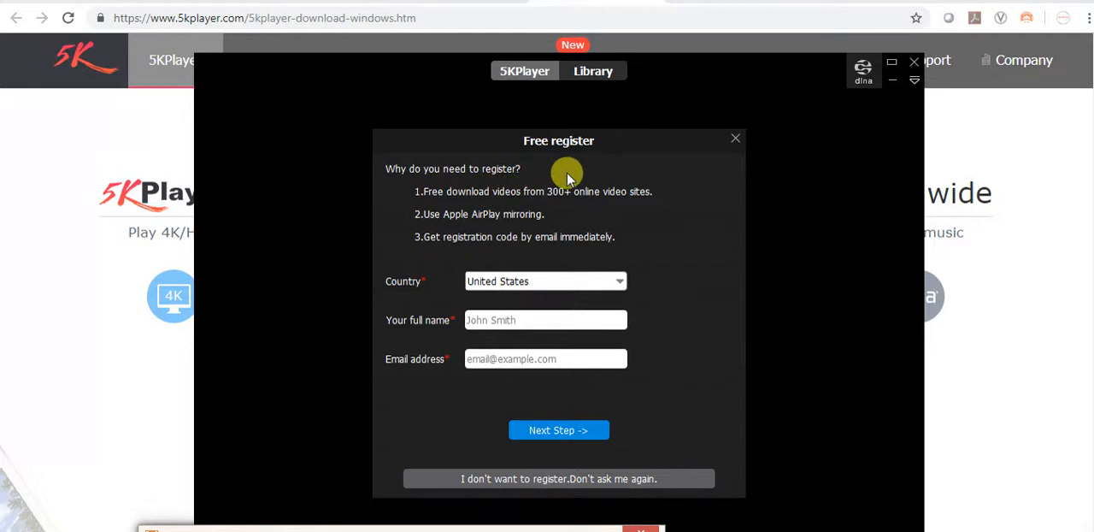
mouse_move(612, 280)
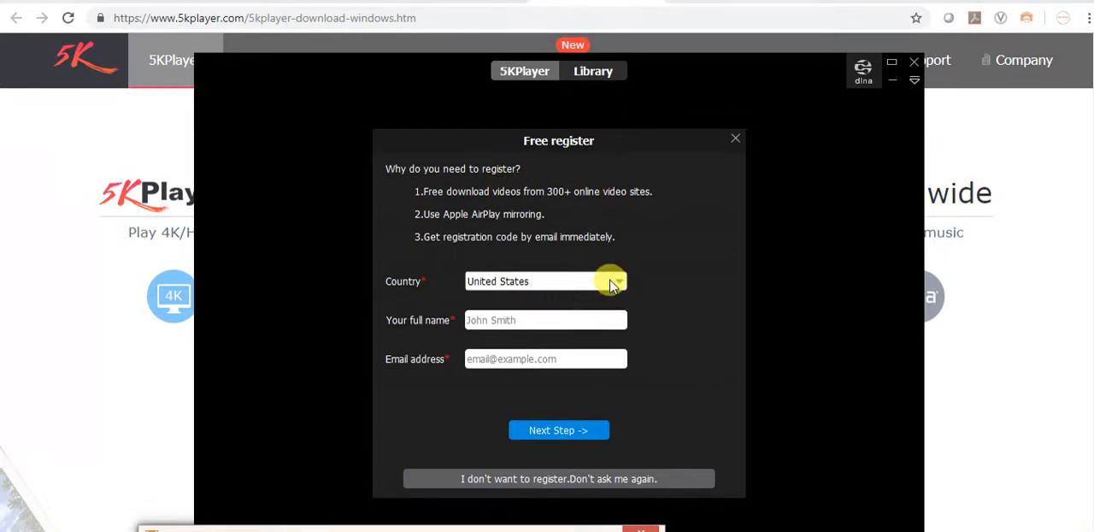
mouse_move(521, 320)
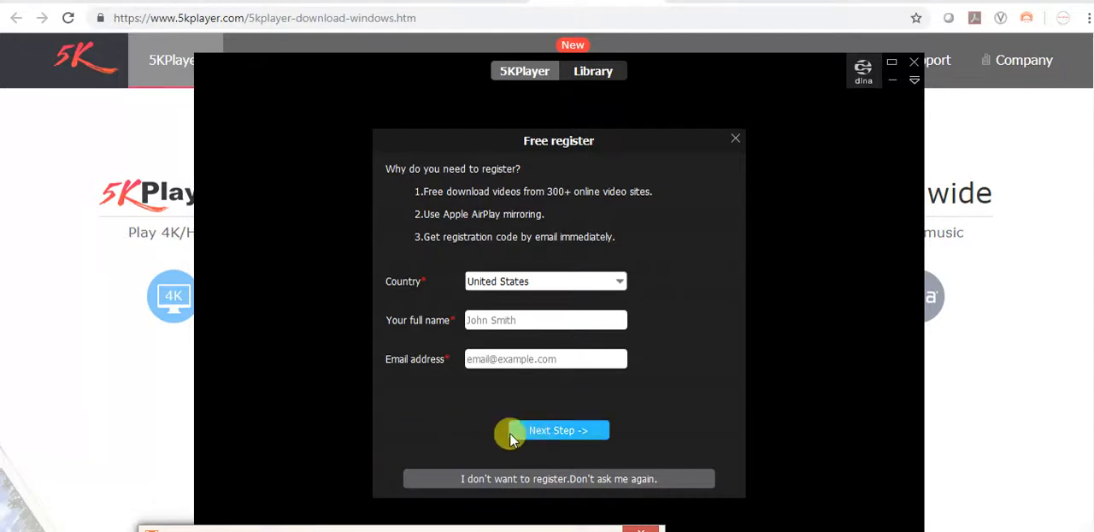
click(557, 431)
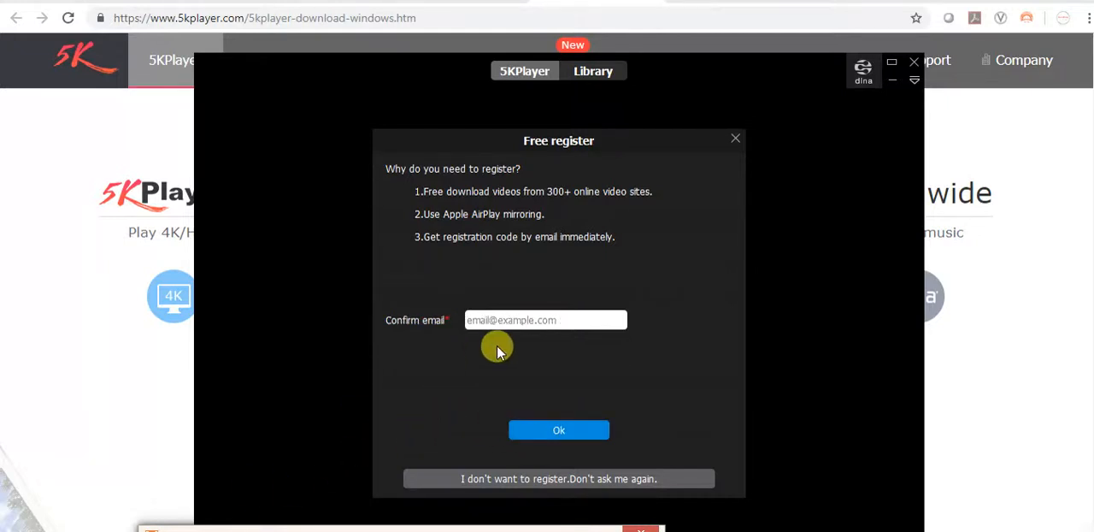
mouse_move(144, 513)
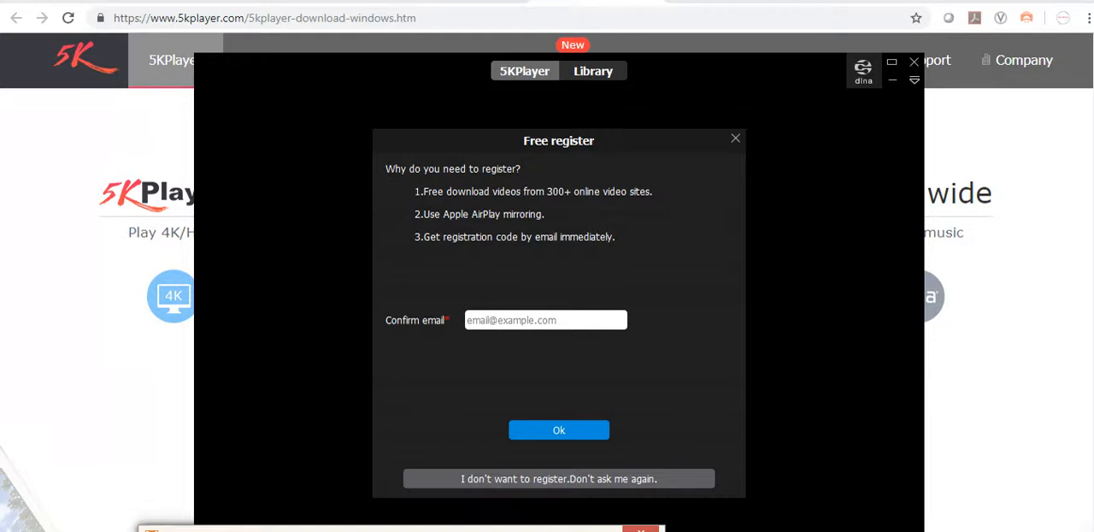
click(558, 429)
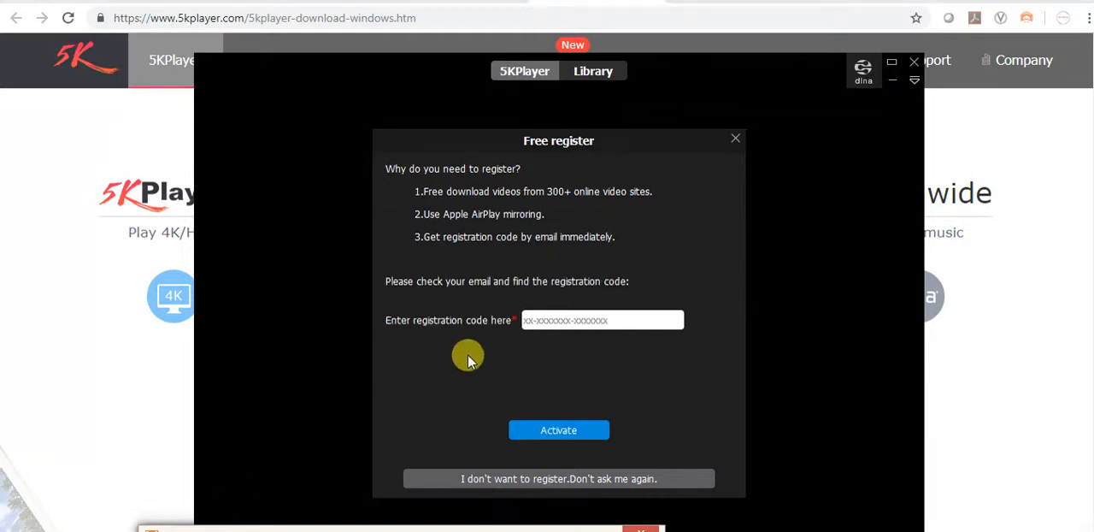
mouse_move(545, 345)
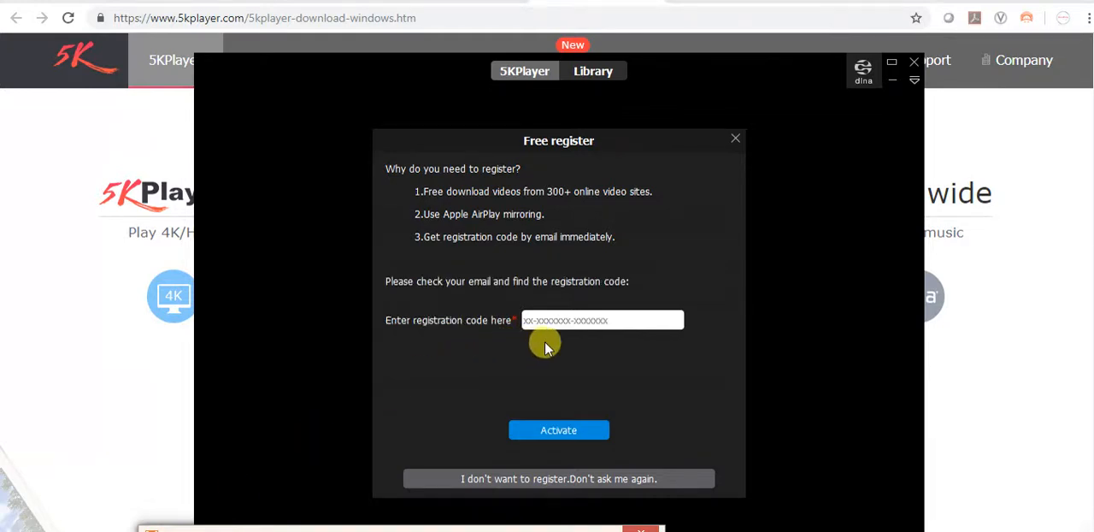
mouse_move(533, 350)
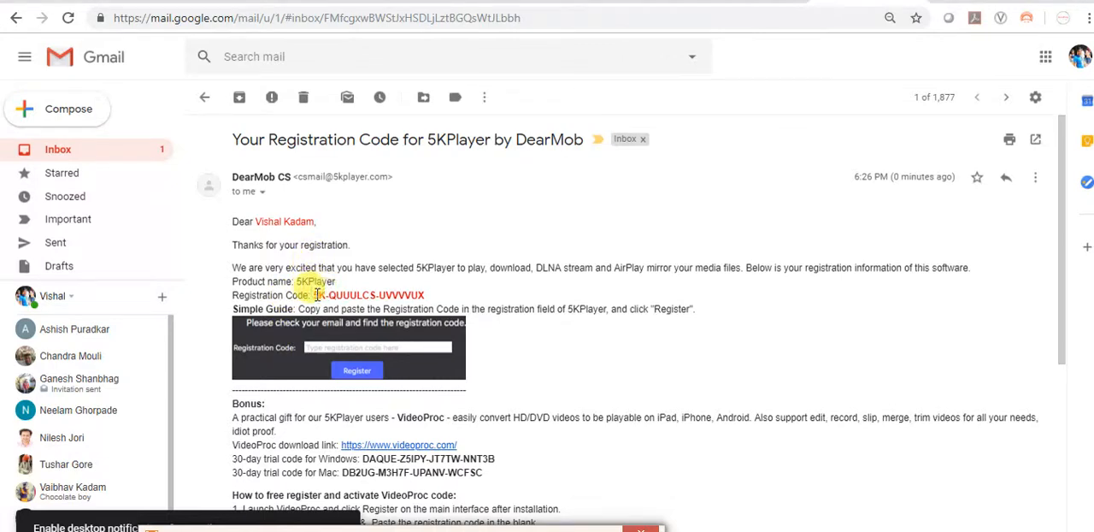
Select the registration code in the DearMob email for copying
double_click(368, 294)
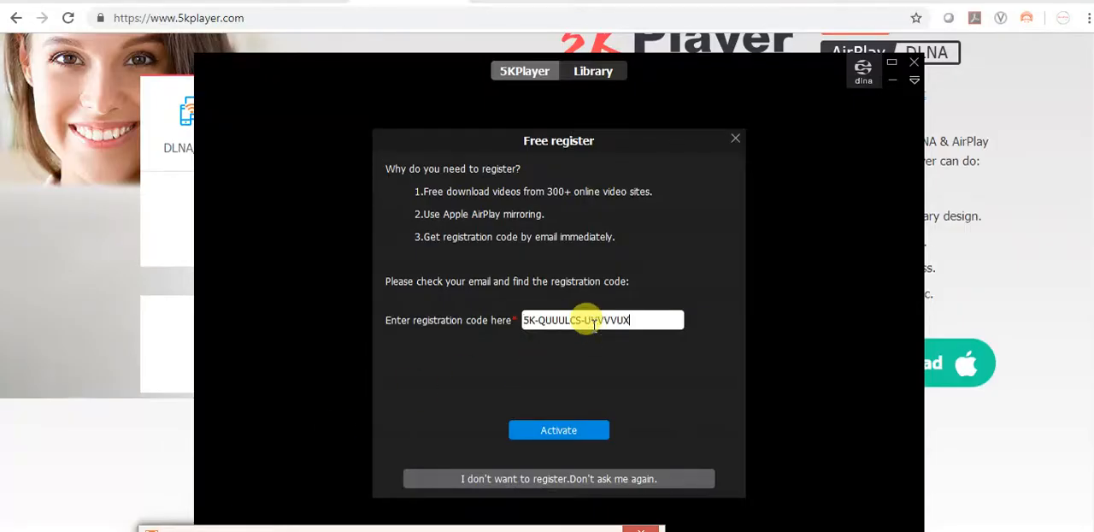
mouse_move(557, 431)
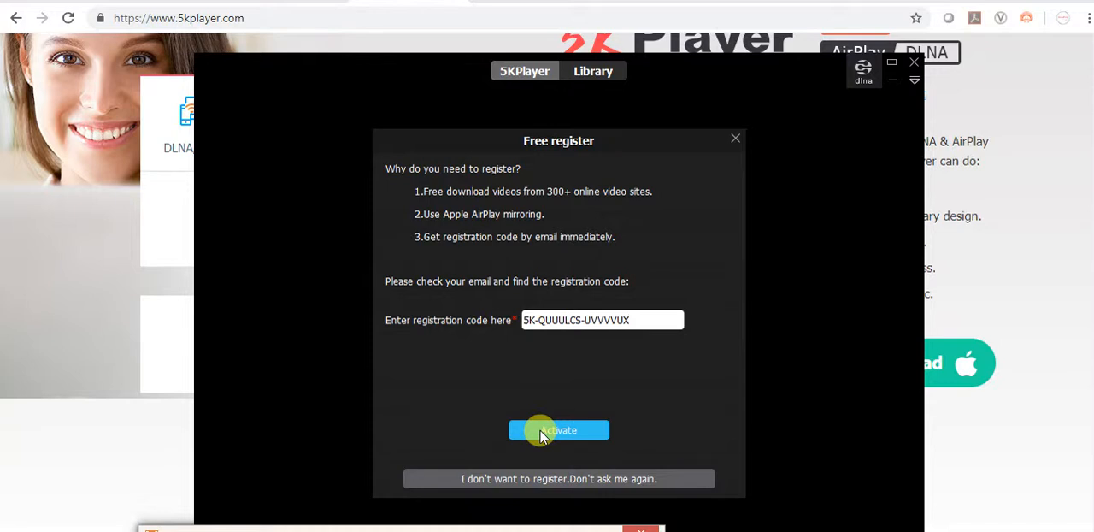
Activate 5KPlayer with the pasted code and acknowledge 'Register succeed!'
click(557, 431)
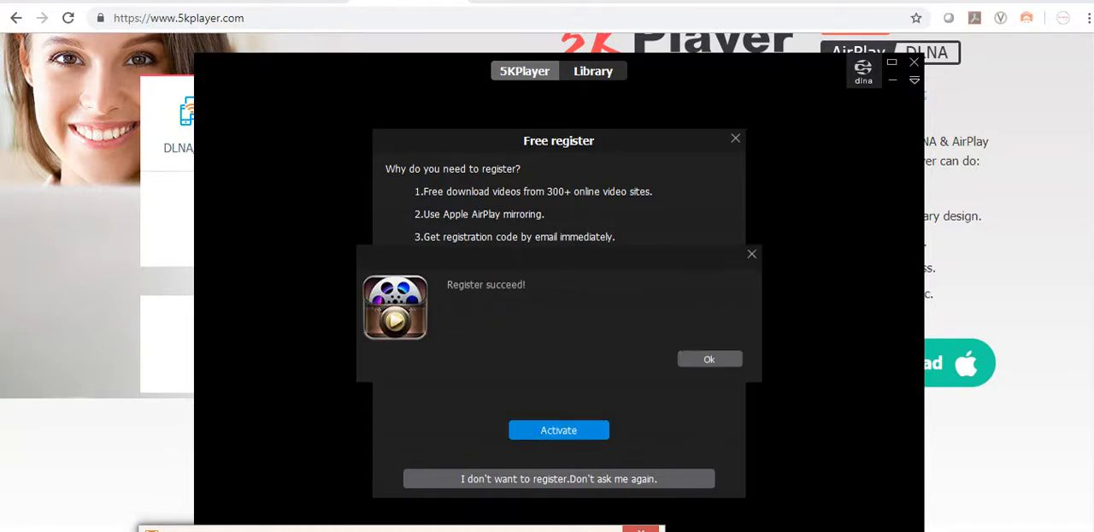
mouse_move(539, 294)
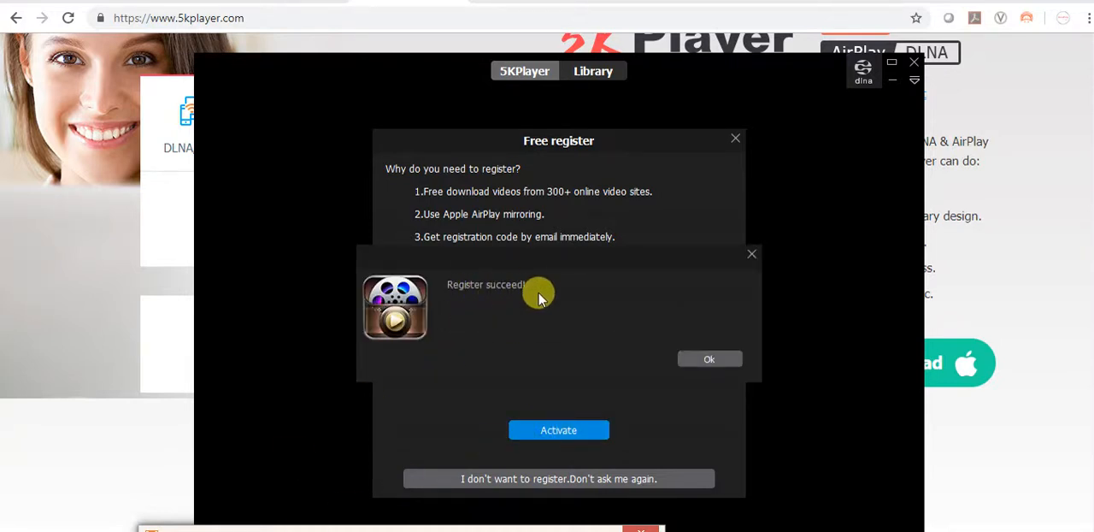
click(708, 359)
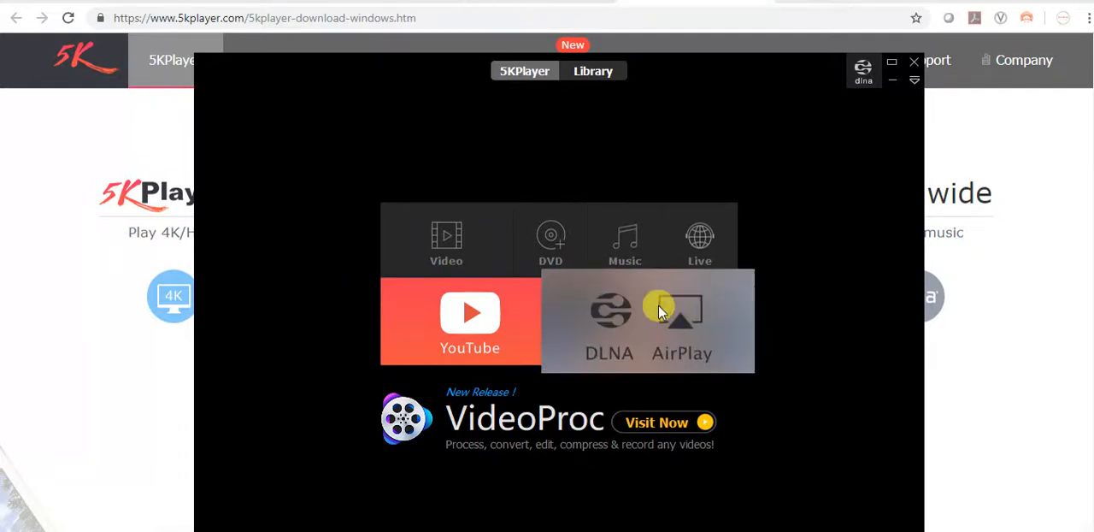
mouse_move(728, 324)
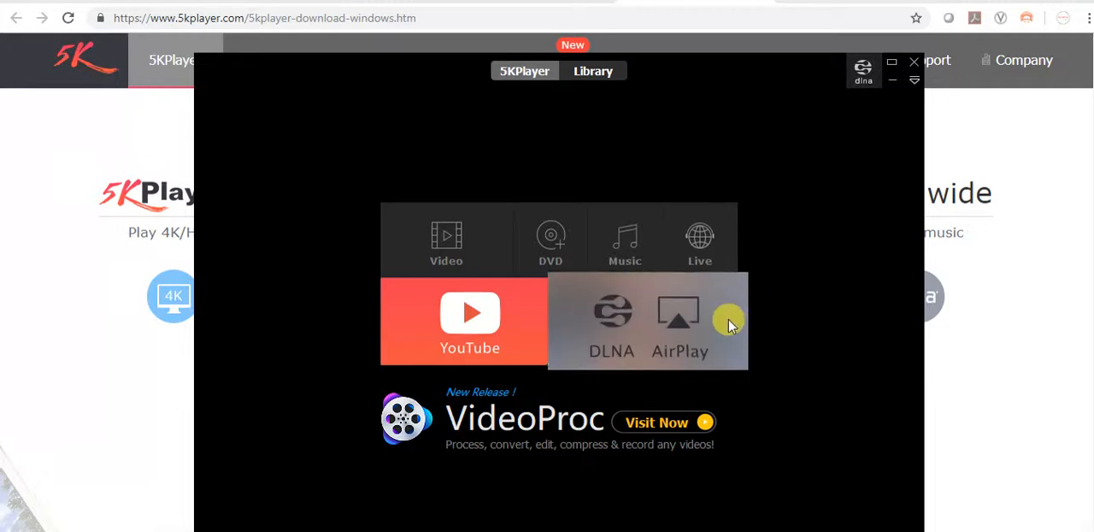
mouse_move(629, 356)
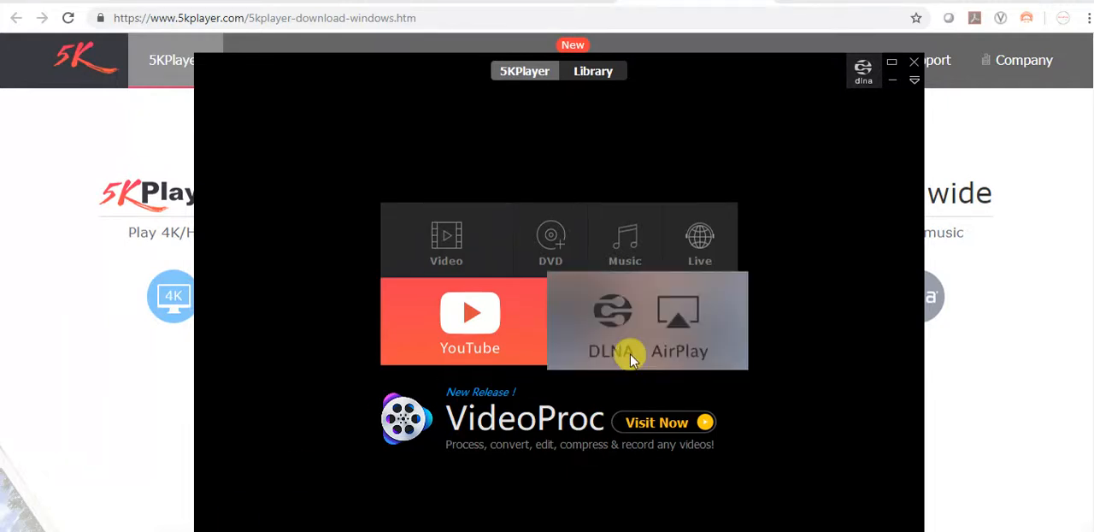
mouse_move(687, 345)
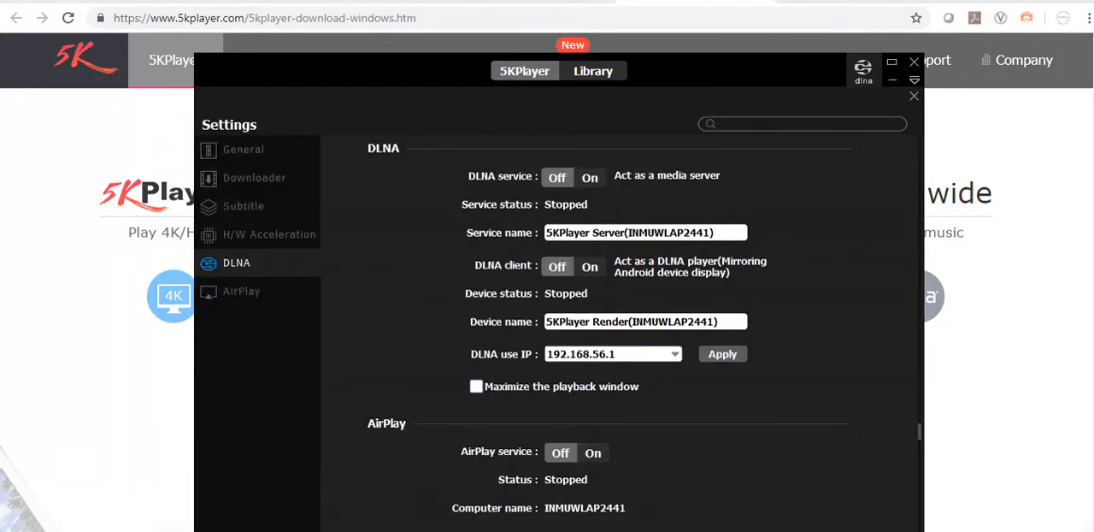
Switch the 5KPlayer settings from DLNA to the AirPlay section
click(241, 291)
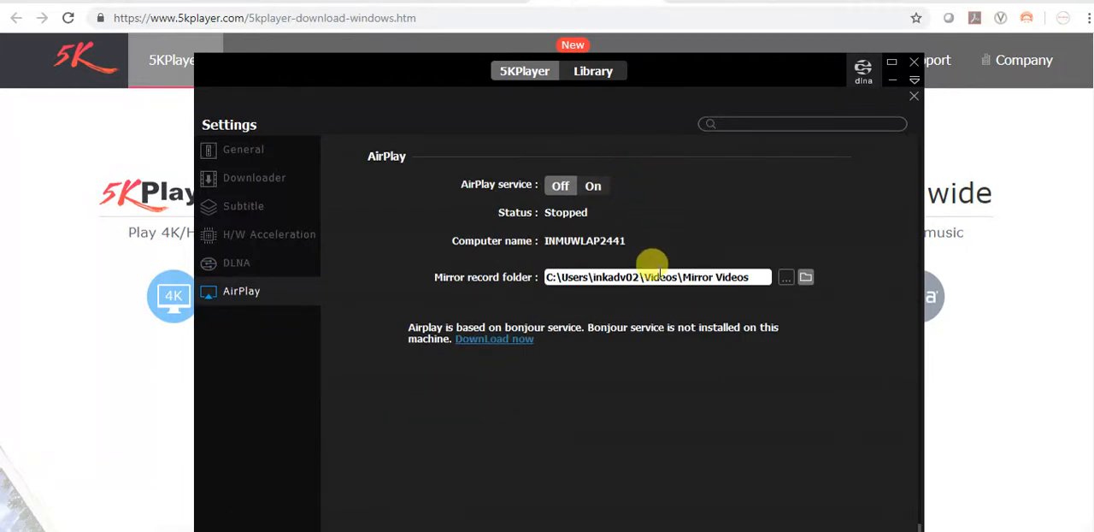
mouse_move(482, 345)
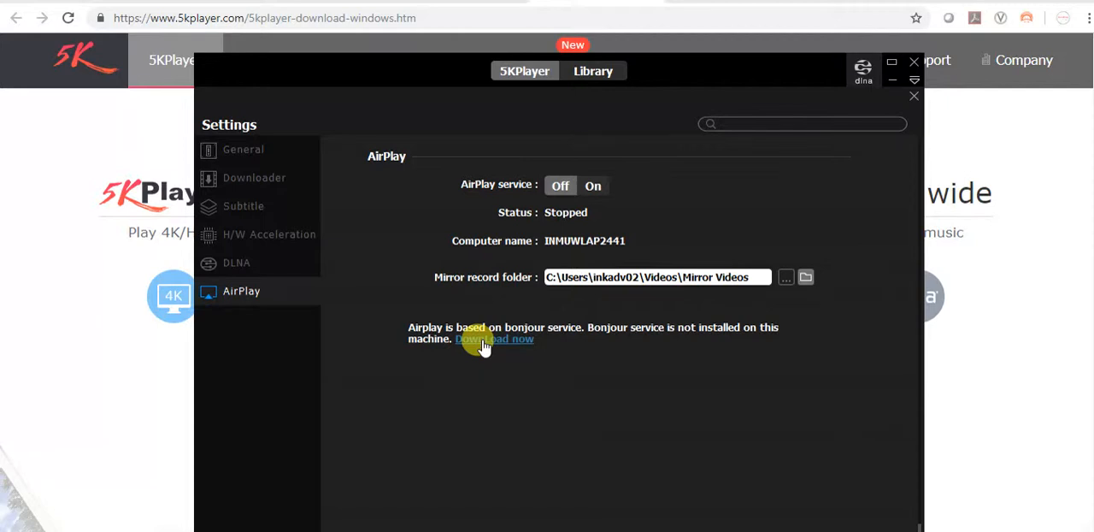
Download Bonjour Print Services from Apple's page, install it and finish the installer
click(494, 339)
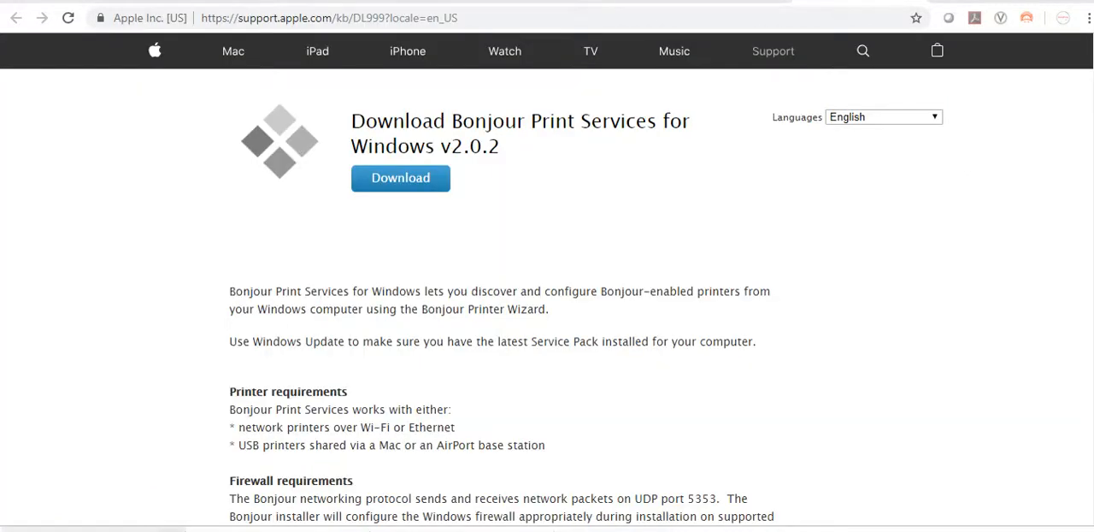
mouse_move(506, 229)
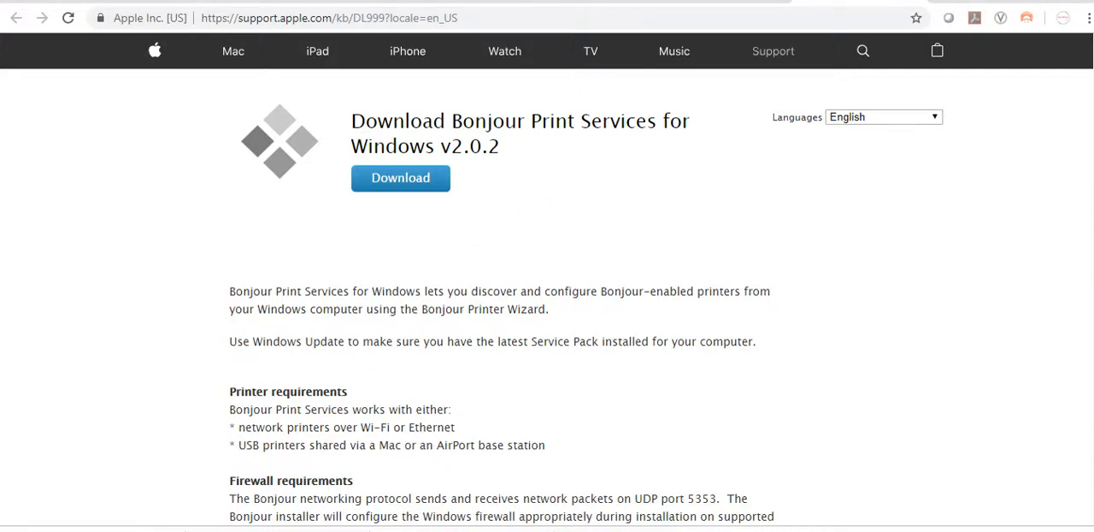
click(400, 178)
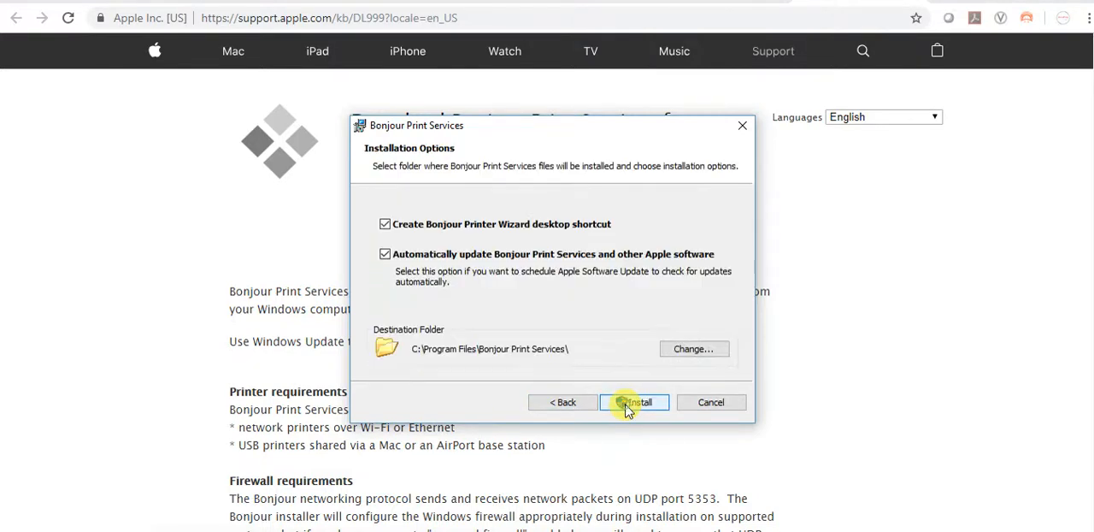
click(634, 402)
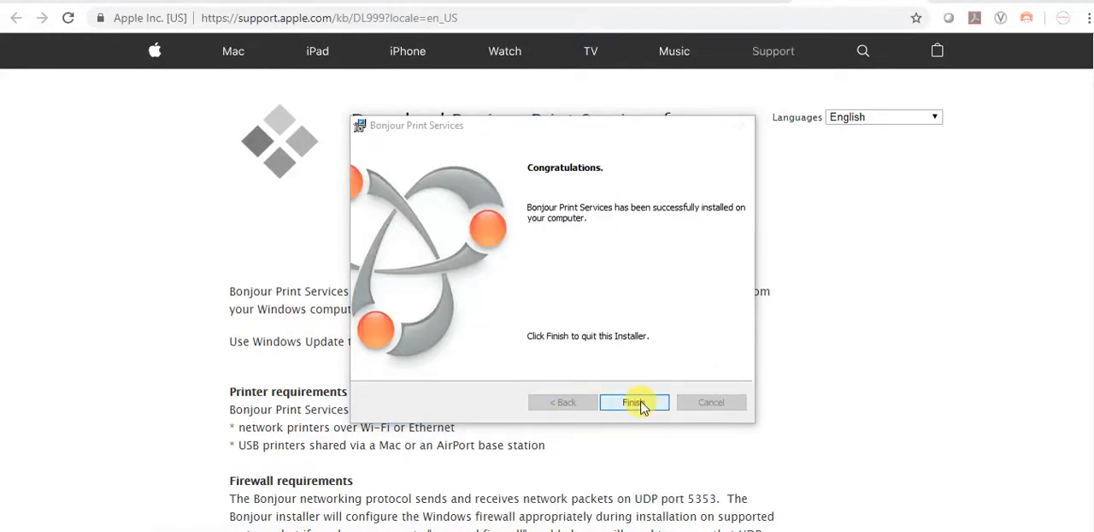
click(633, 402)
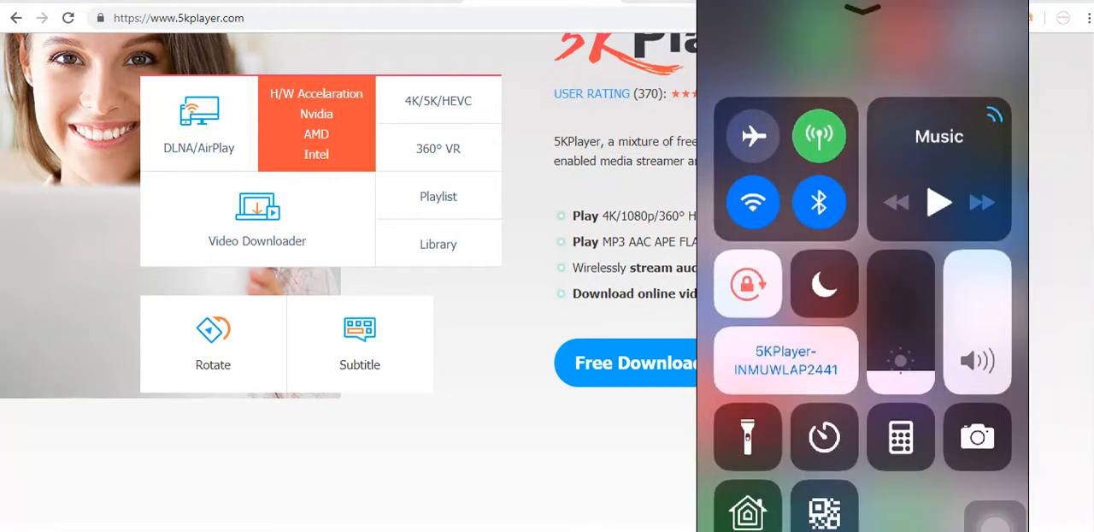
Mirror the iPhone to the 5KPlayer-INMUWLAP2441 receiver and dismiss the phone's Control Center
click(785, 359)
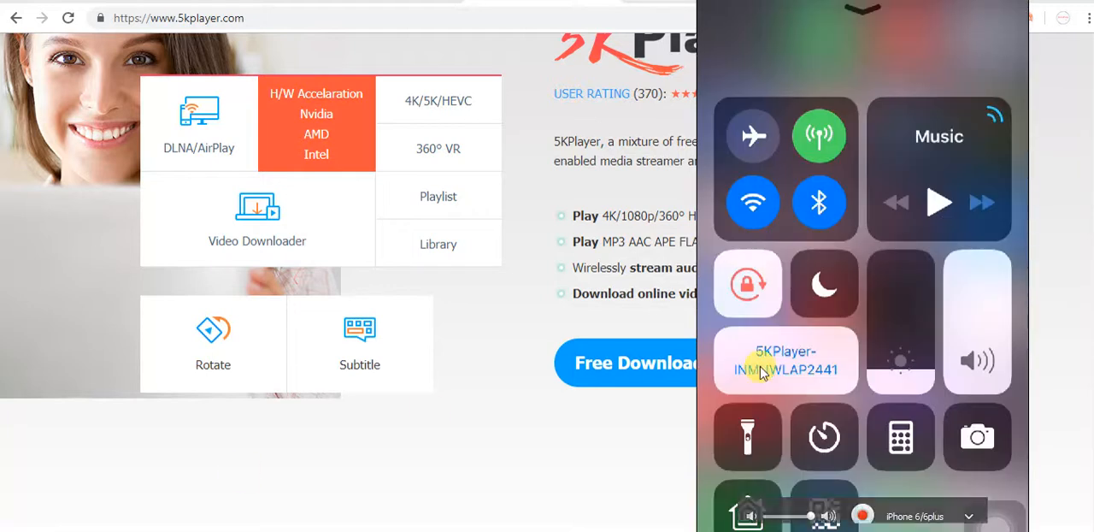
mouse_move(787, 369)
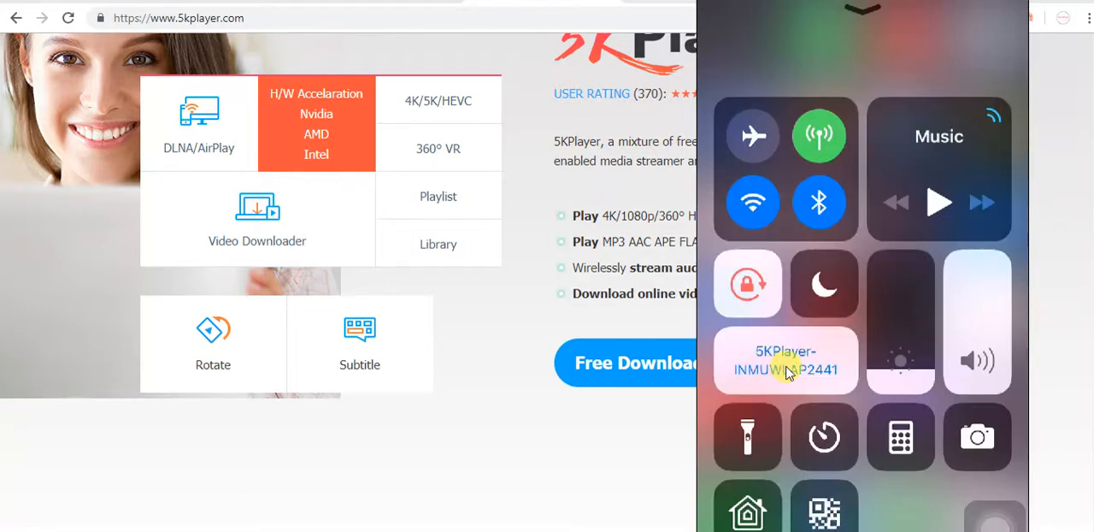
click(786, 359)
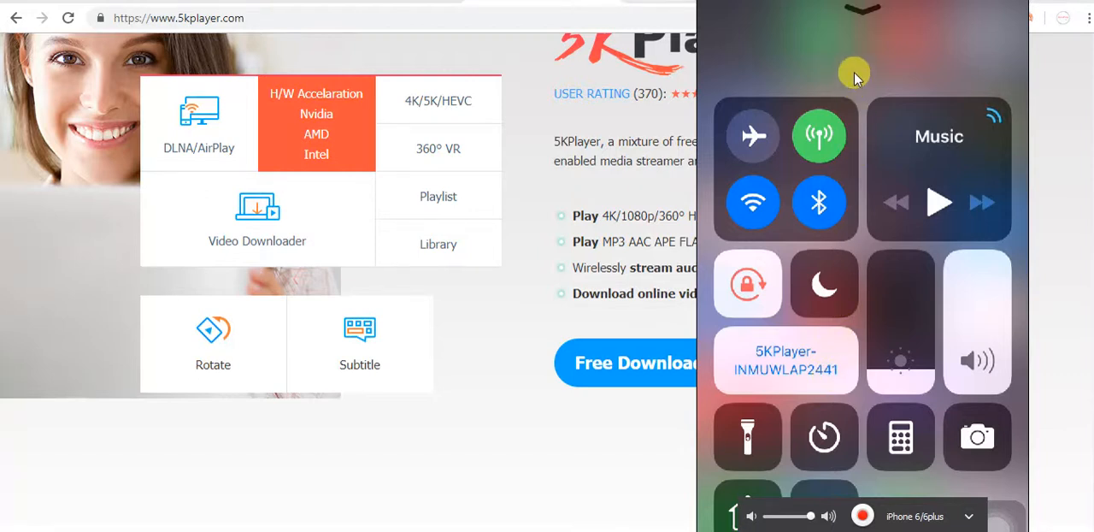
mouse_move(855, 61)
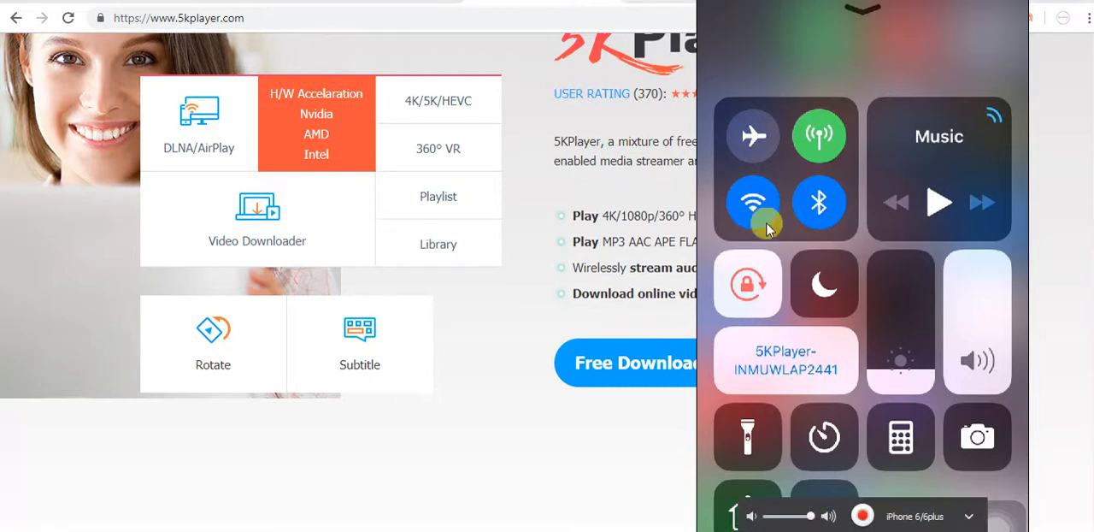
click(752, 203)
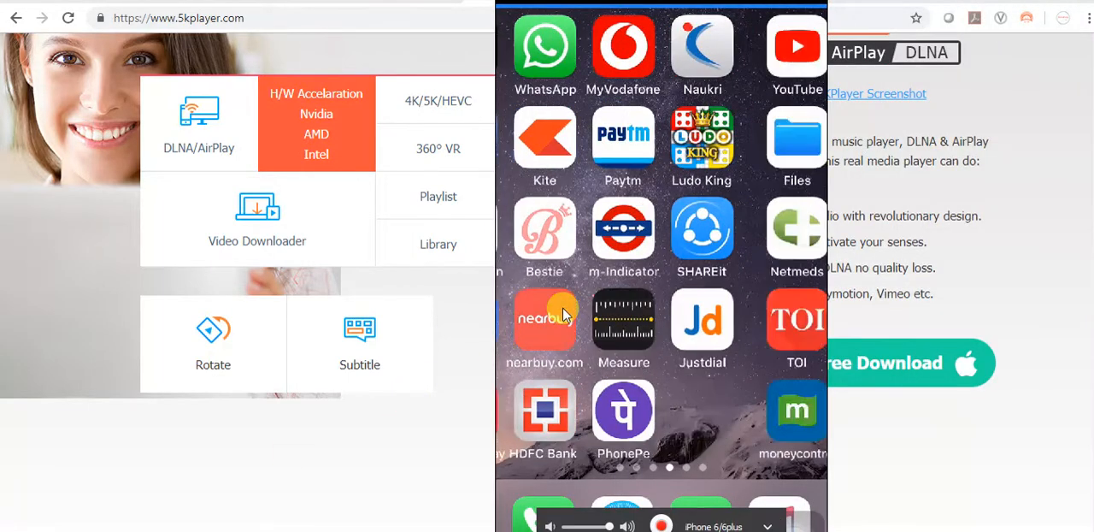
Reopen the mirrored iPhone's Screen Mirroring panel showing the 5KPlayer receiver connected
scroll(left, 3)
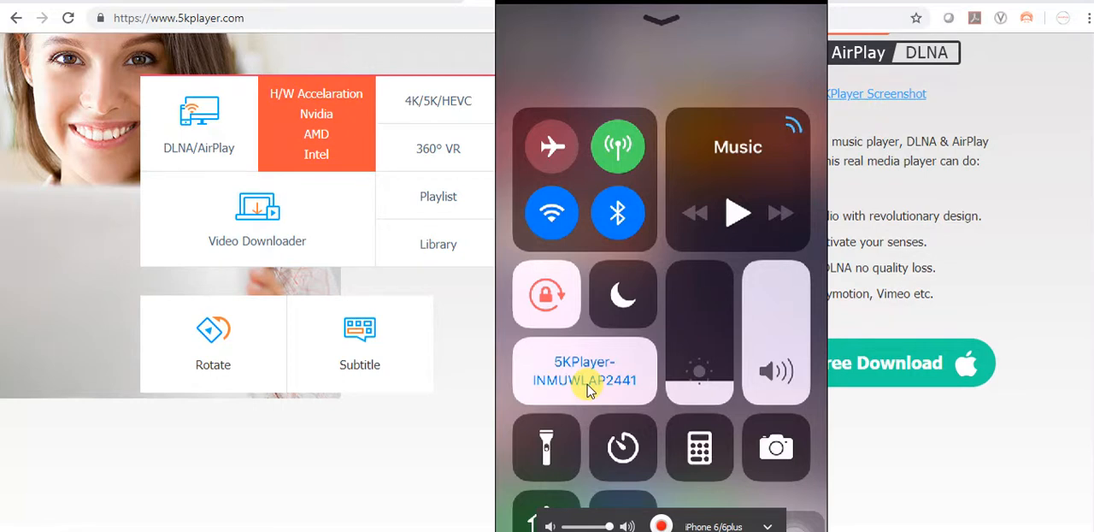
click(584, 371)
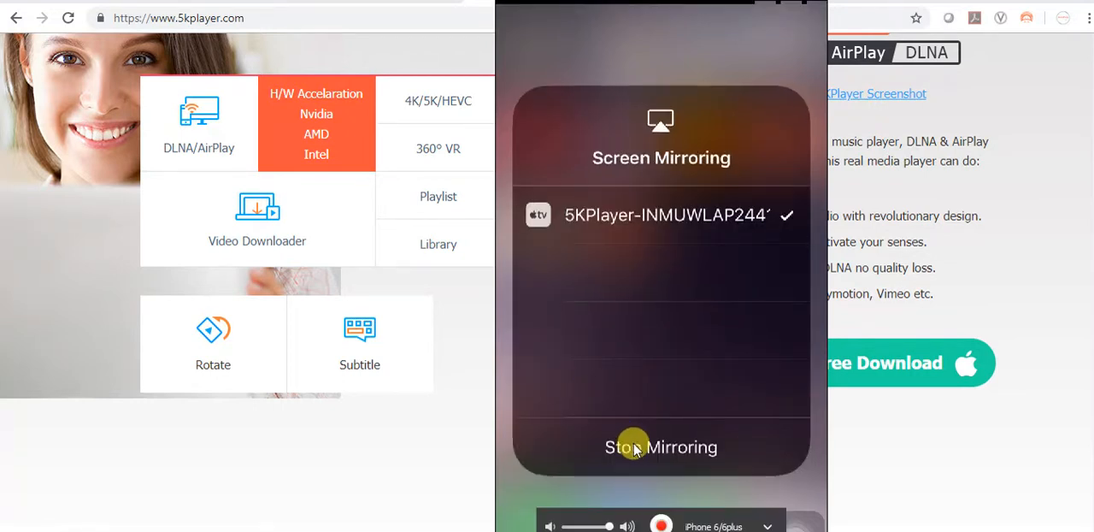
mouse_move(656, 451)
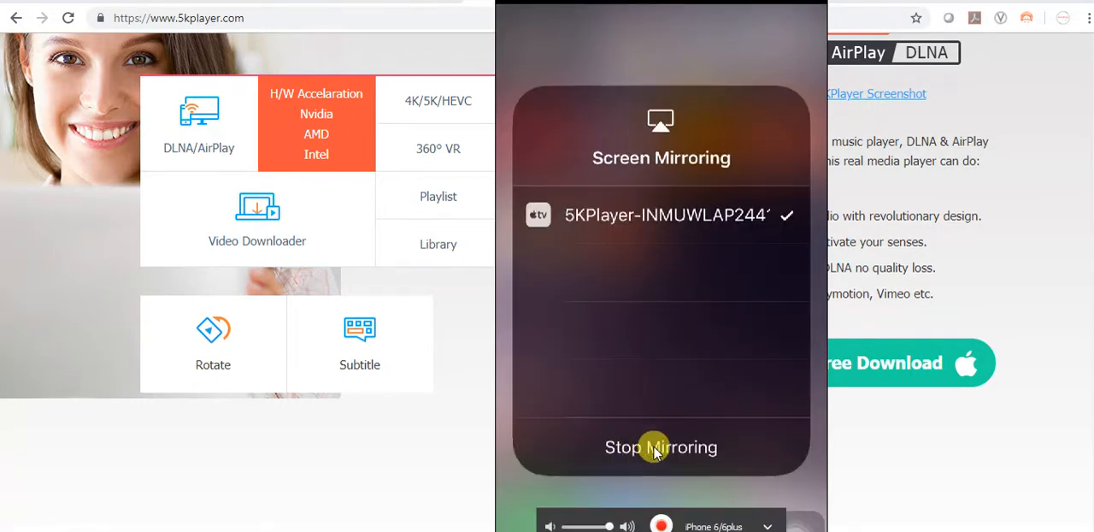